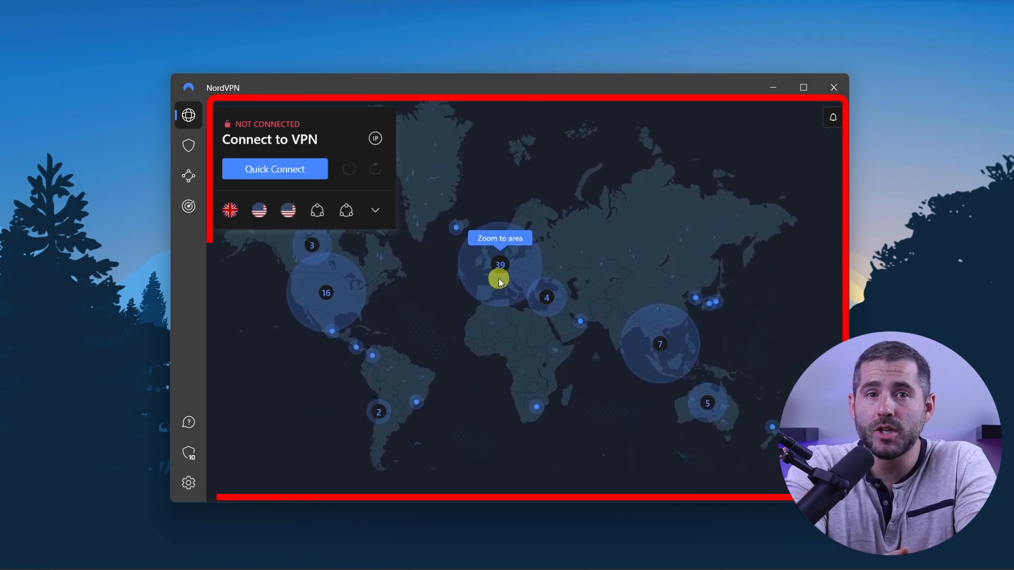
Zoom the map into the Europe cluster and scroll the country list toward United Arab Emirates.
left_click(500, 272)
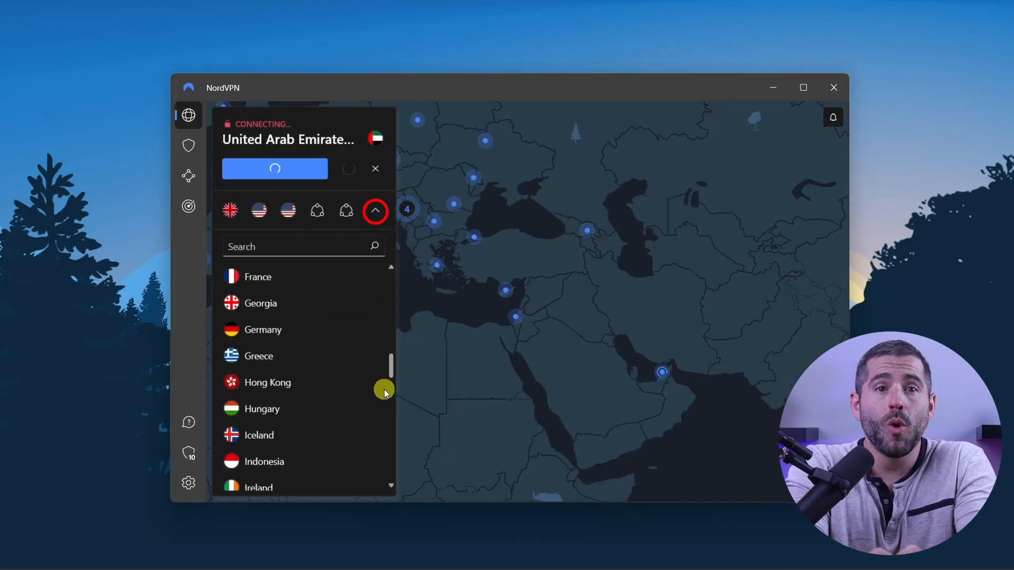
scroll("down", 3)
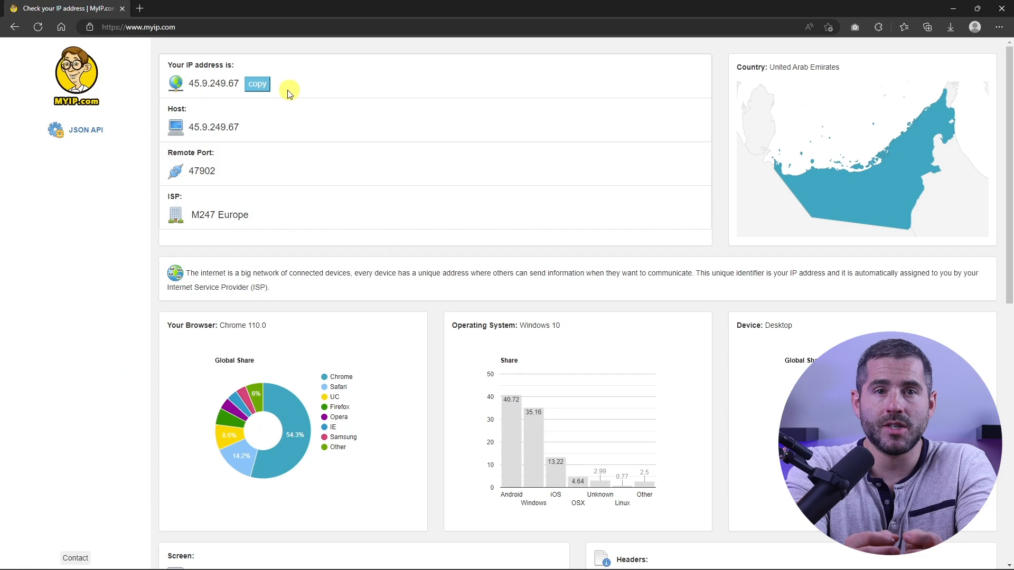
mouse_move(895, 100)
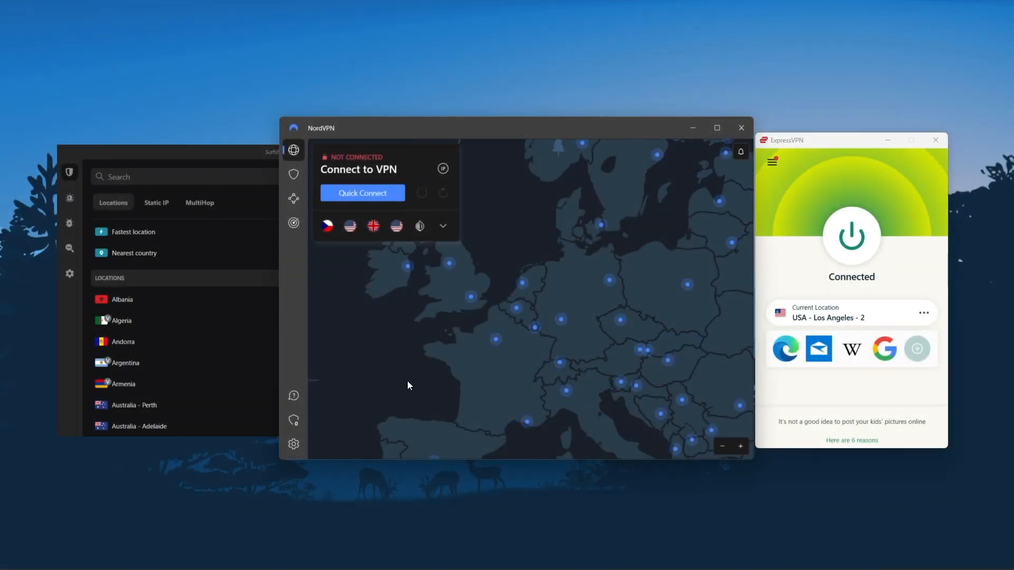
mouse_move(800, 159)
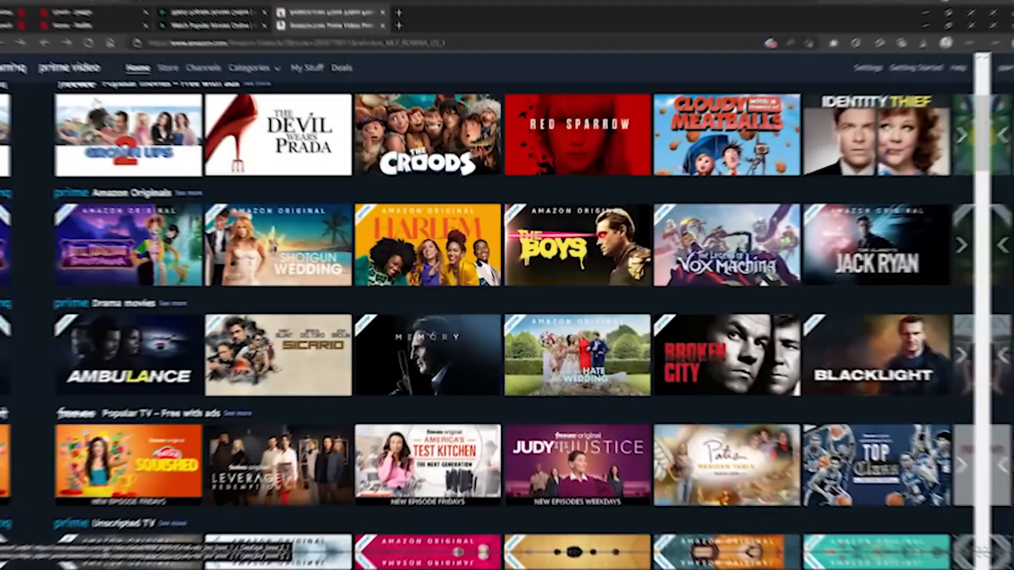
Arrange the Surfshark, NordVPN and ExpressVPN windows side by side for comparison.
left_click(188, 8)
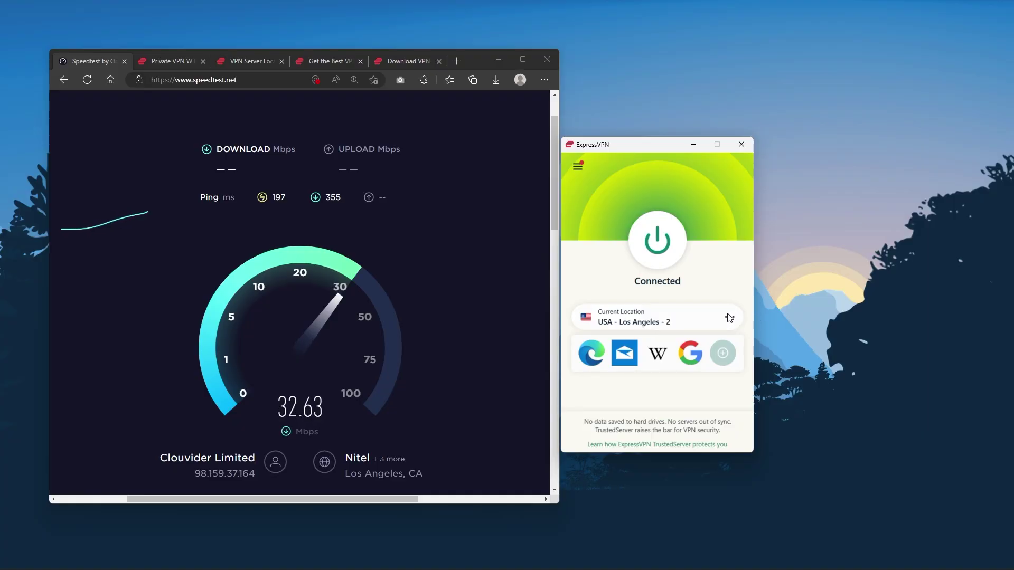
Show ExpressVPN's server locations list and scroll through it beside the website's server table.
left_click(728, 317)
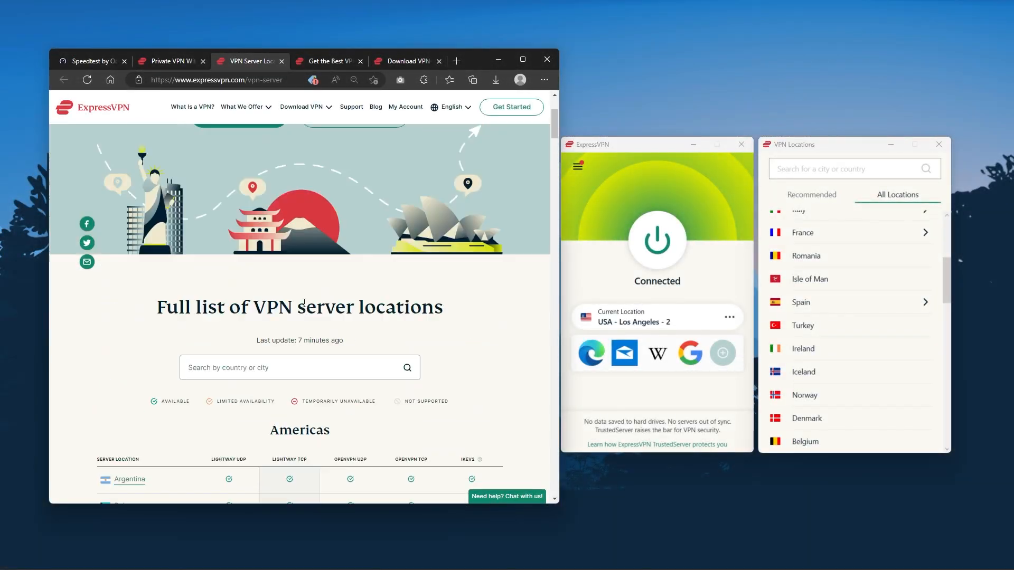
scroll("down", 3)
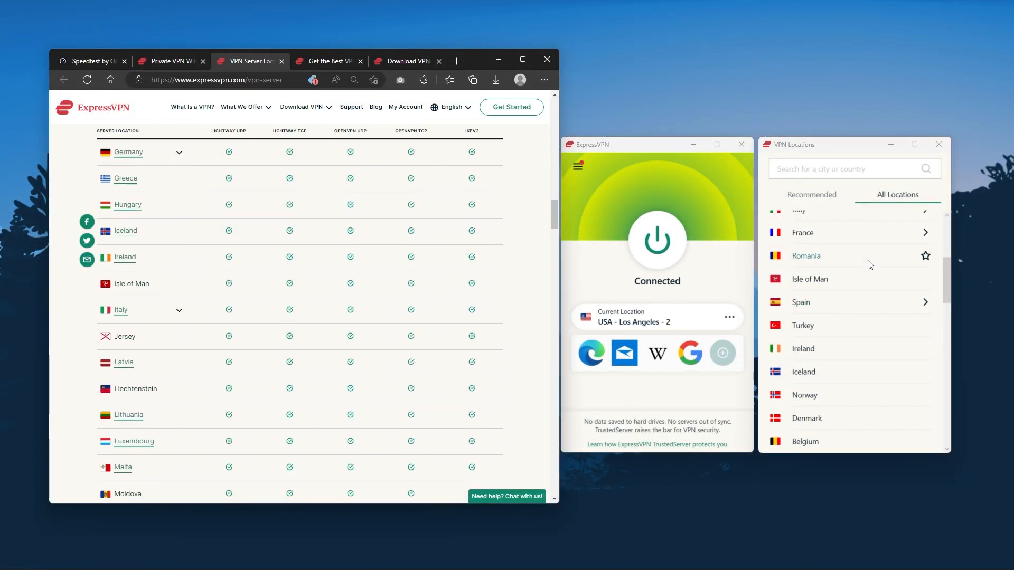
scroll("down", 3)
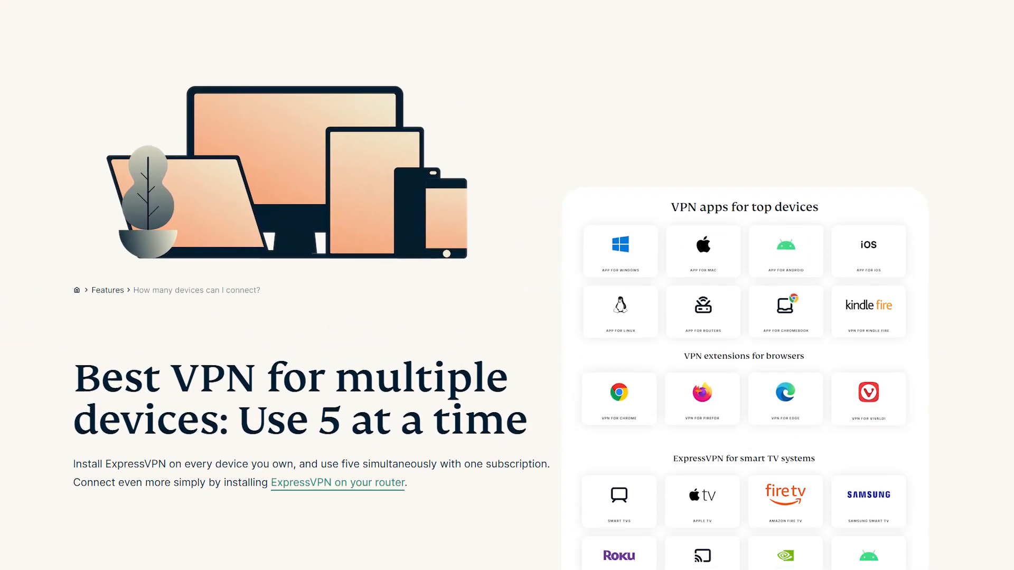
scroll("down", 3)
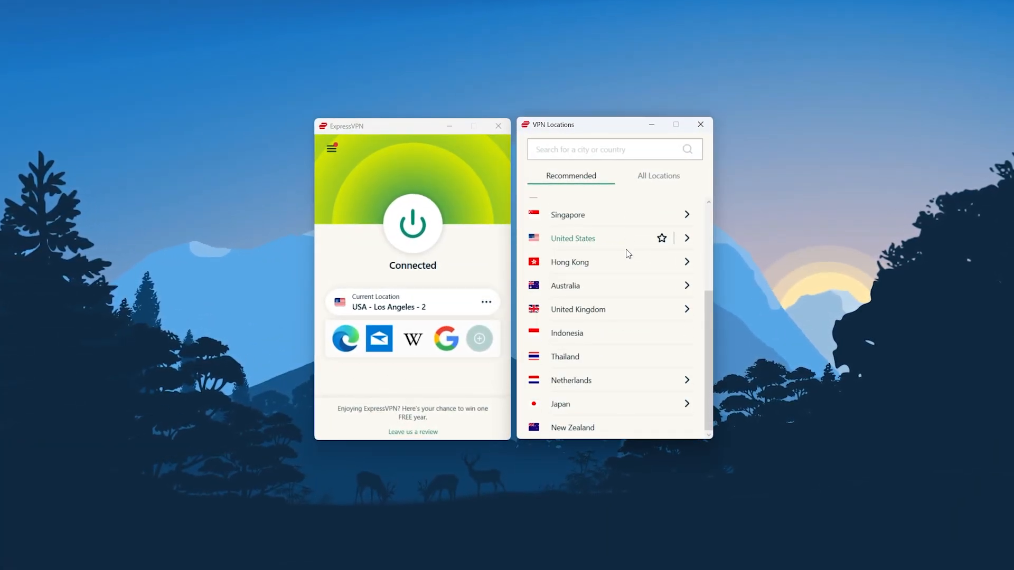
Switch to All Locations, close the window, and dismiss the disconnect-before-changing-settings warning in Options.
left_click(658, 175)
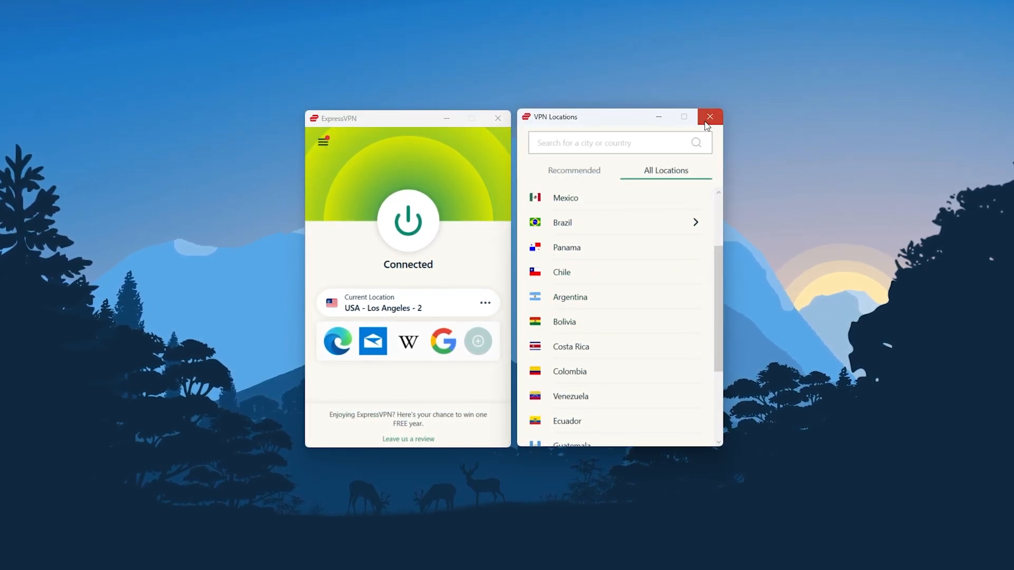
left_click(709, 116)
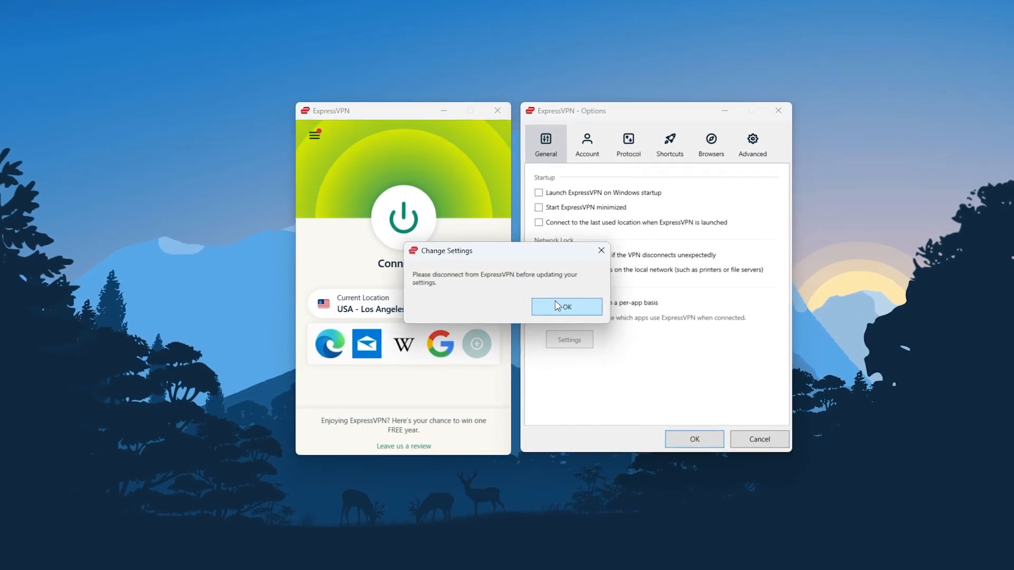
left_click(566, 306)
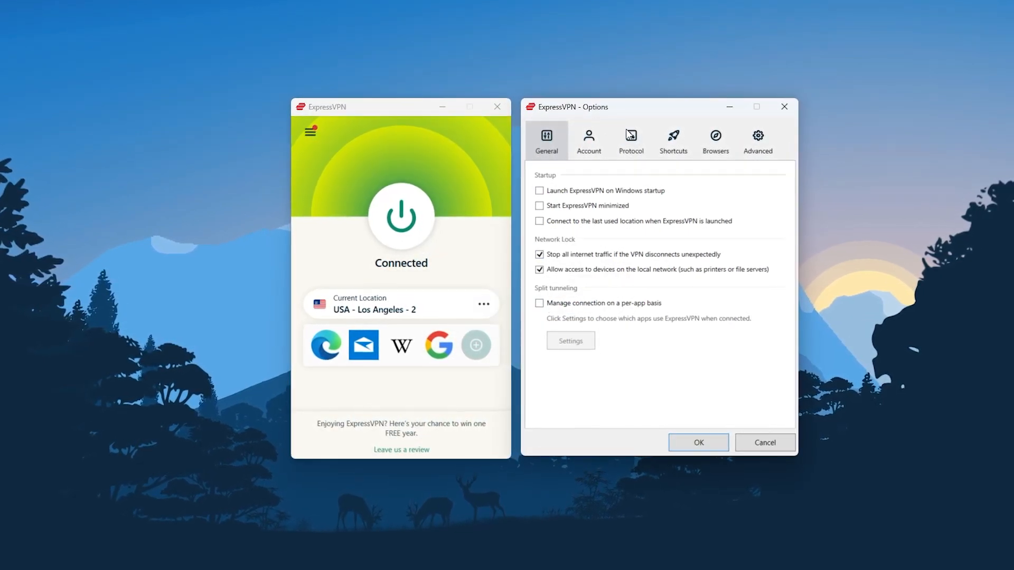
left_click(631, 138)
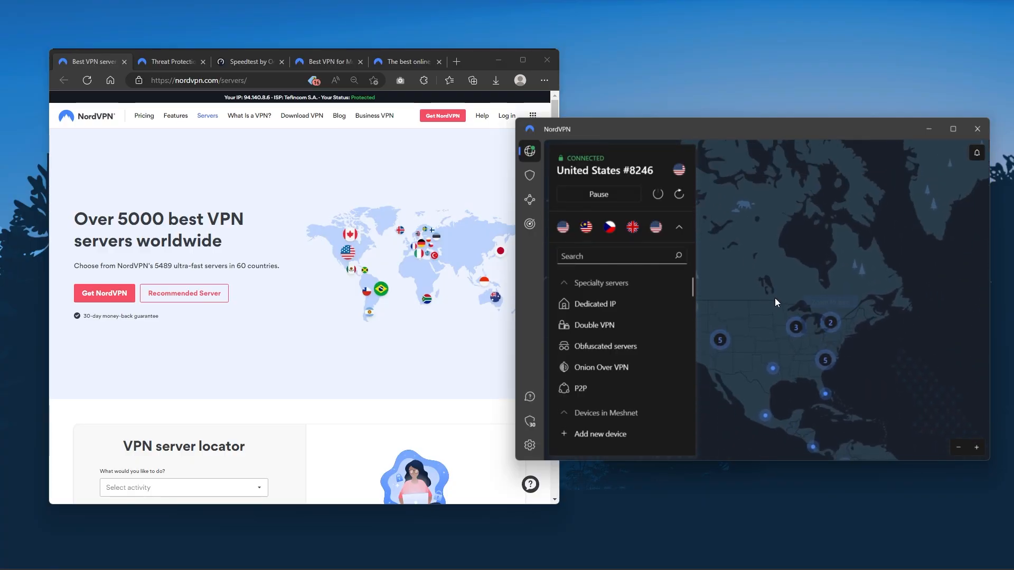
Scroll NordVPN's country list, return to the map and view the Threat Protection features.
scroll("down", 3)
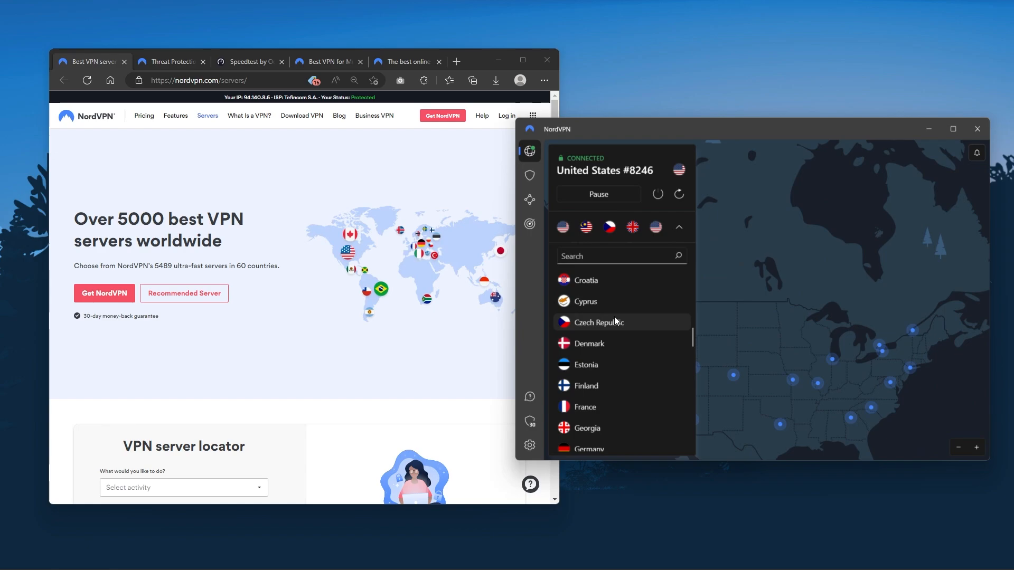
scroll("down", 3)
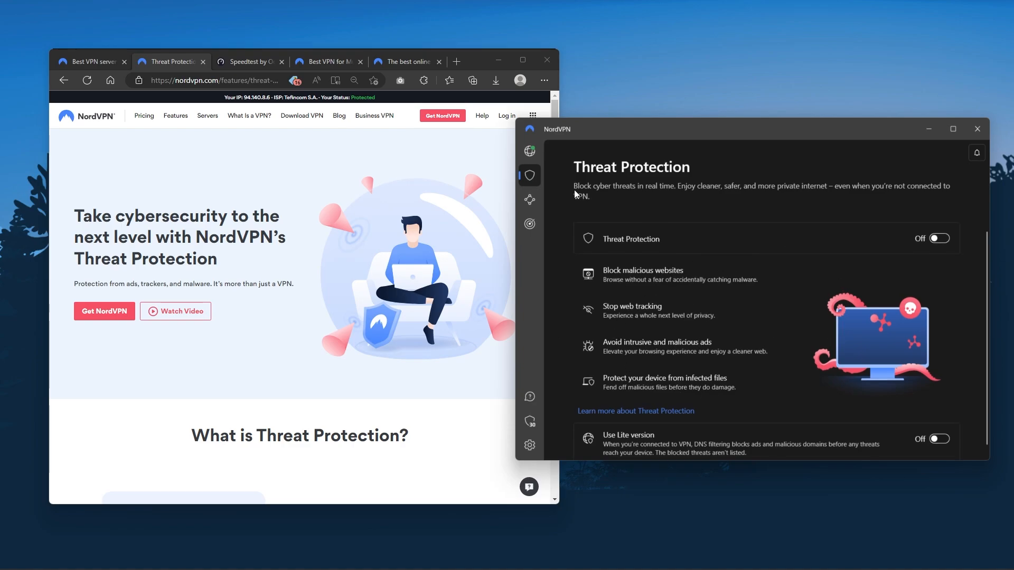
left_click(529, 151)
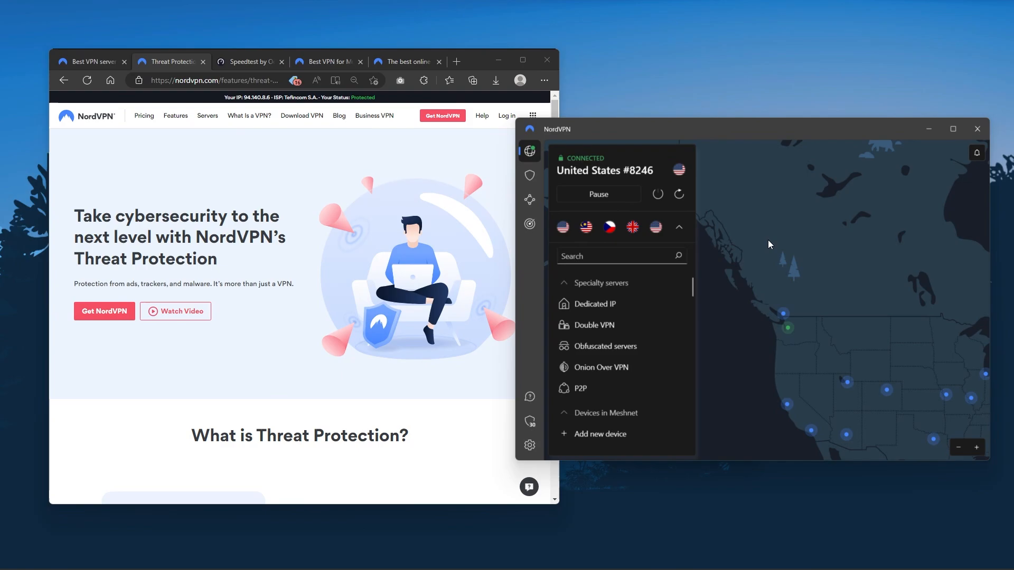
left_click(529, 176)
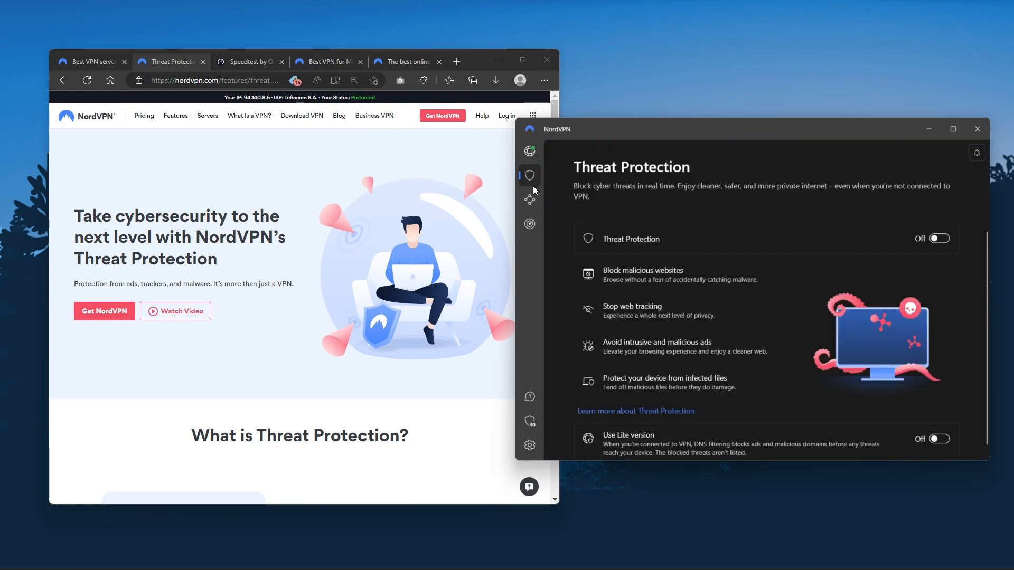
Run a speedtest.net test on the United States server, reaching about 47 Mbps.
left_click(529, 224)
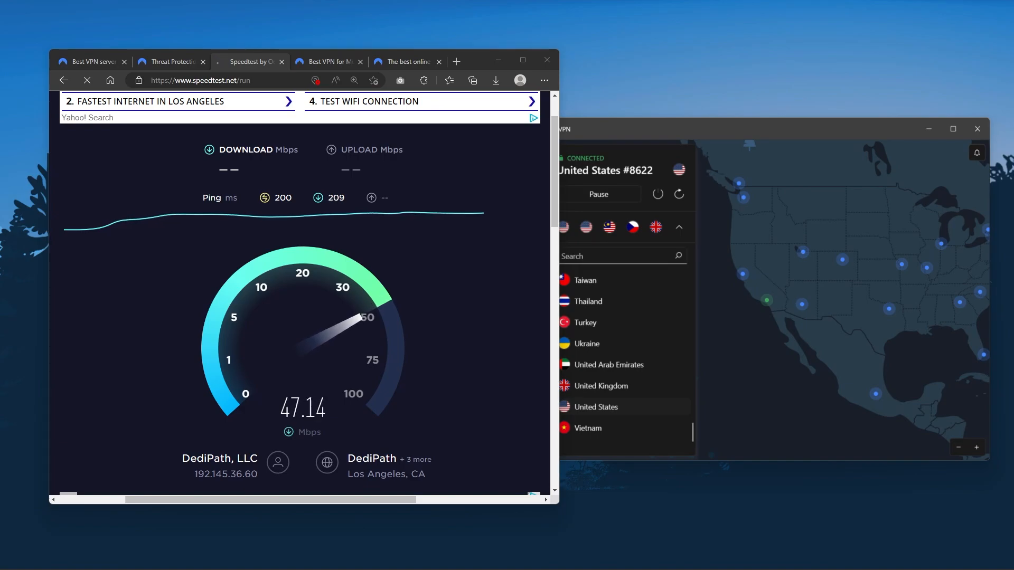
left_click(286, 169)
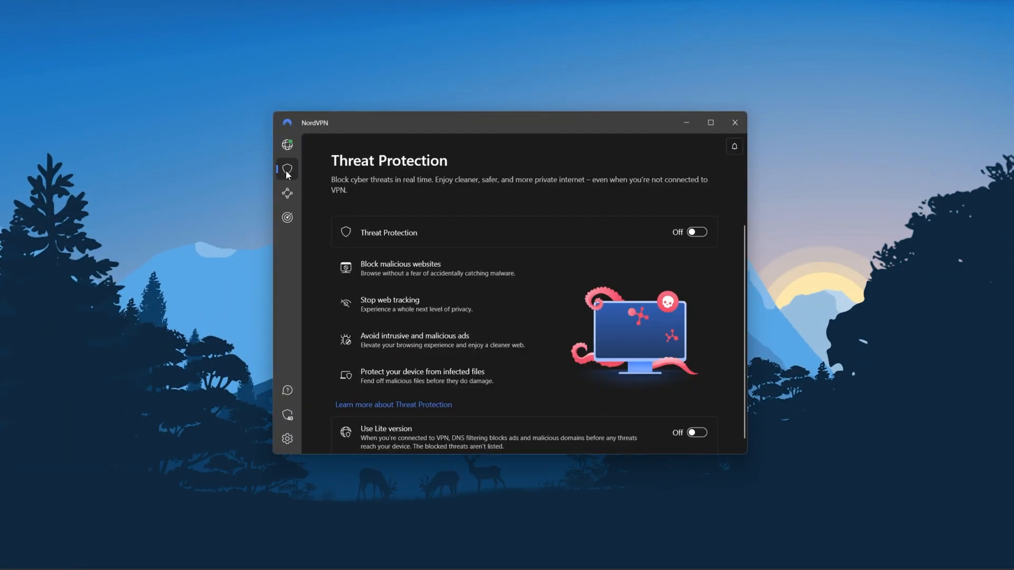
Switch from Threat Protection to NordVPN's Dark Web Monitor feature page.
left_click(287, 216)
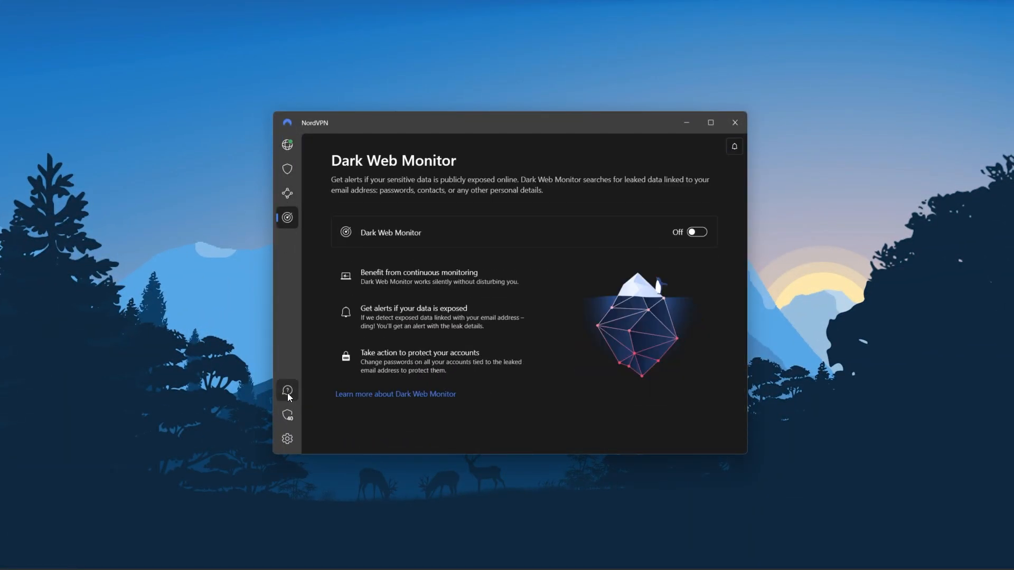
left_click(286, 438)
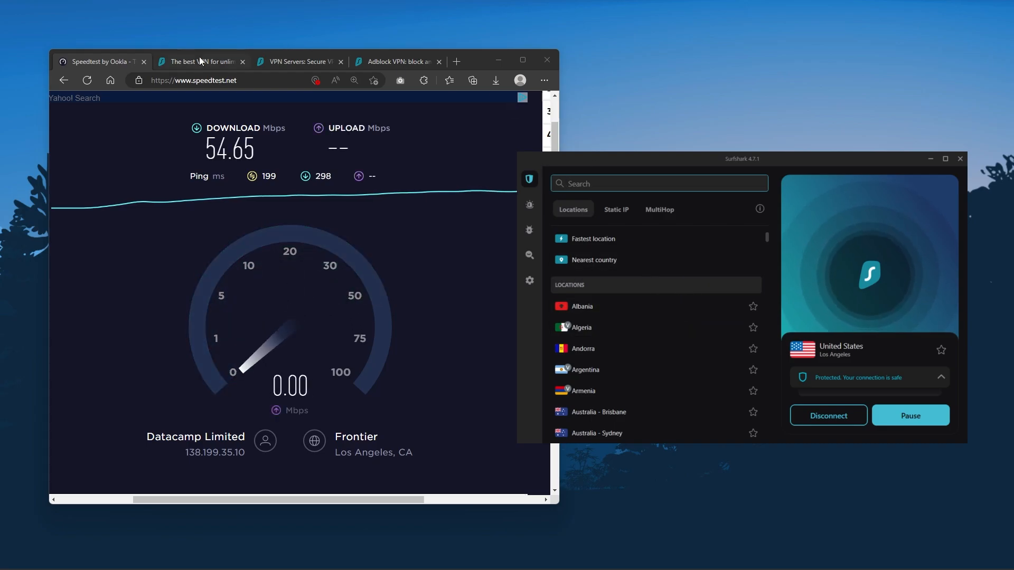
left_click(202, 61)
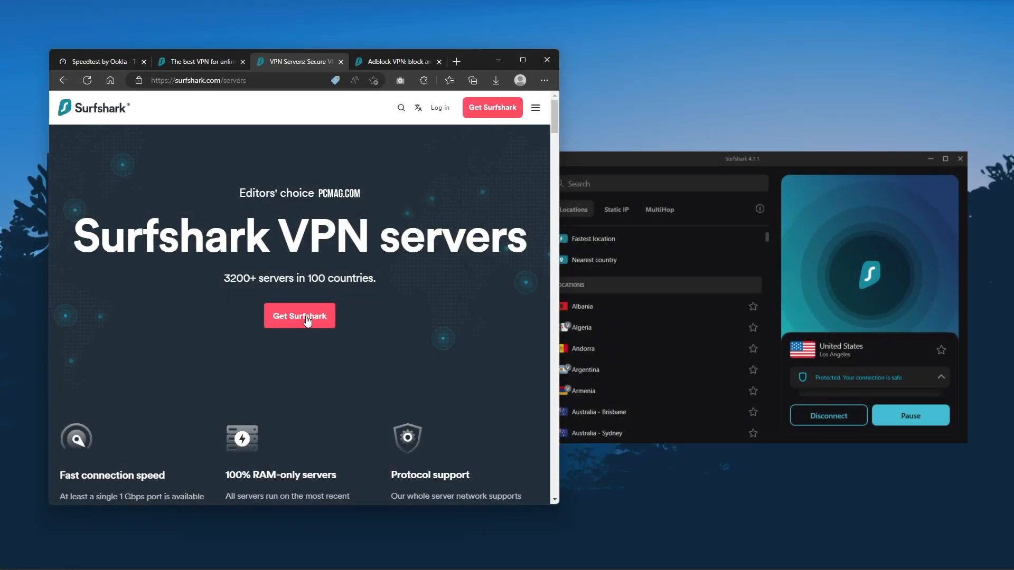
scroll("down", 3)
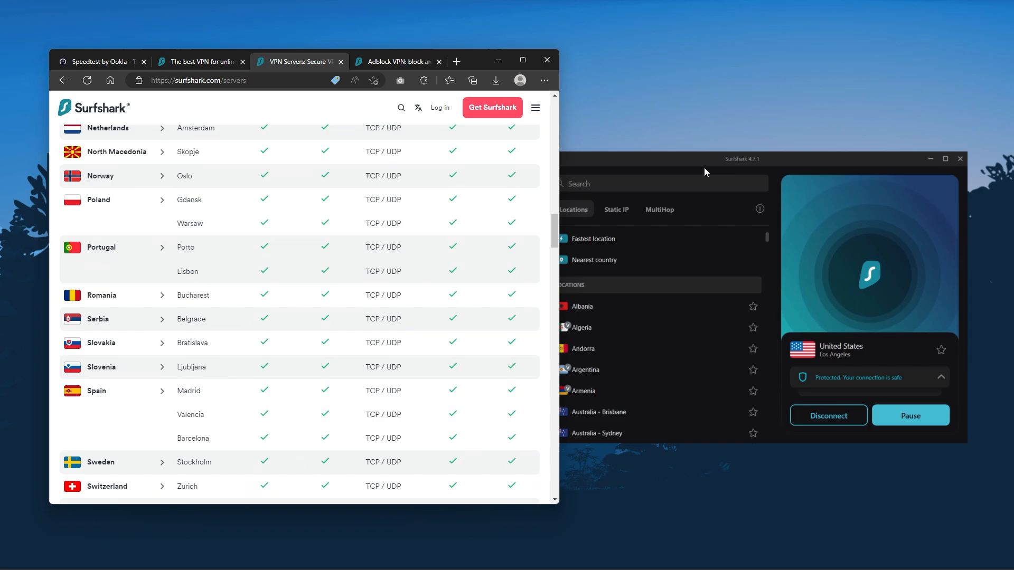
scroll("down", 3)
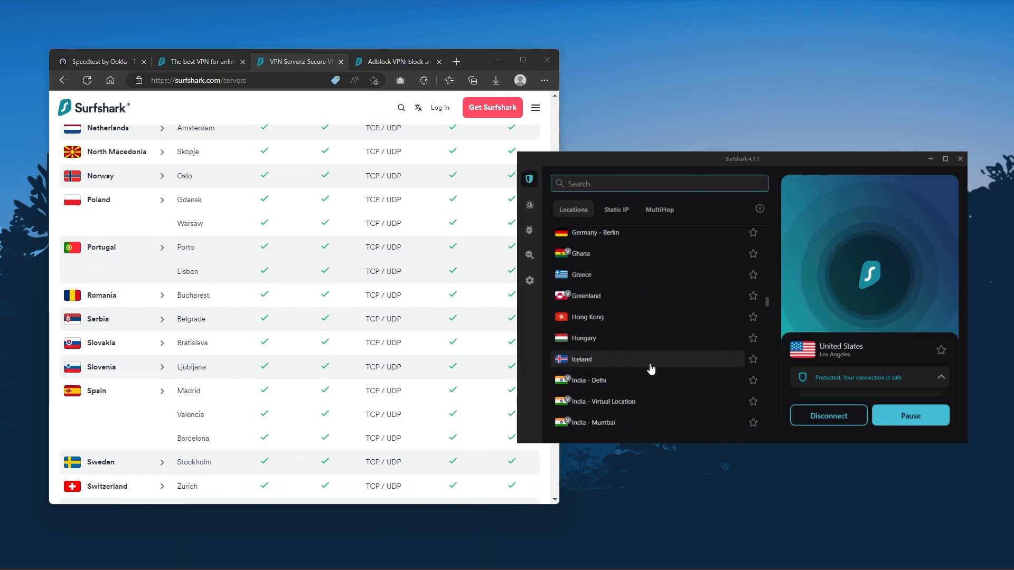
left_click(397, 61)
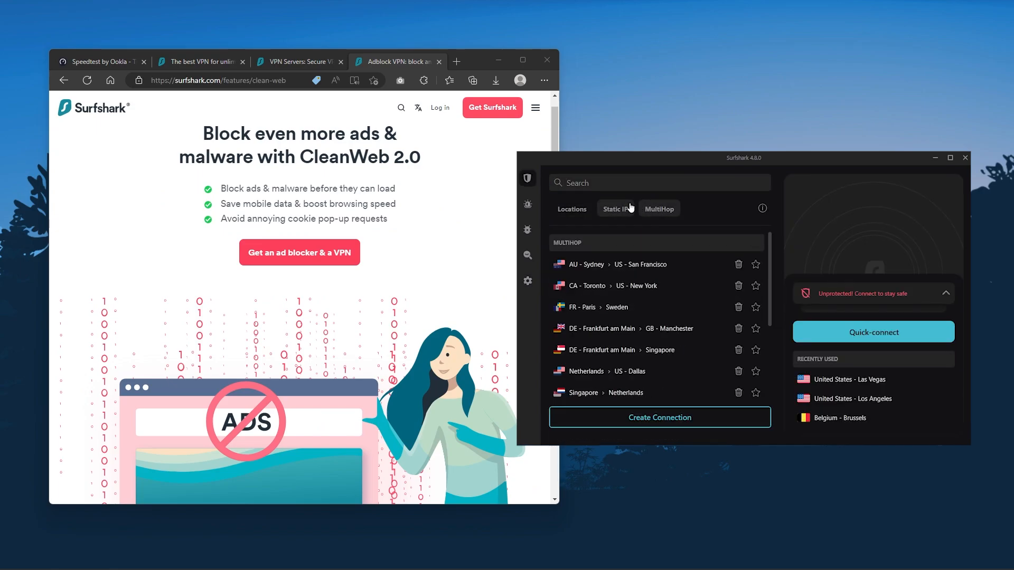
left_click(528, 281)
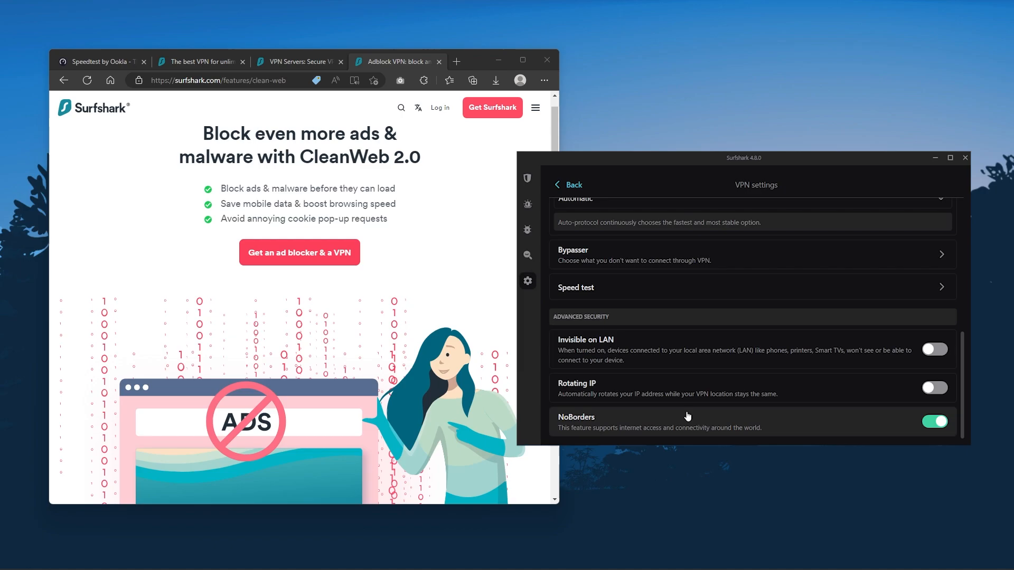
mouse_move(755, 396)
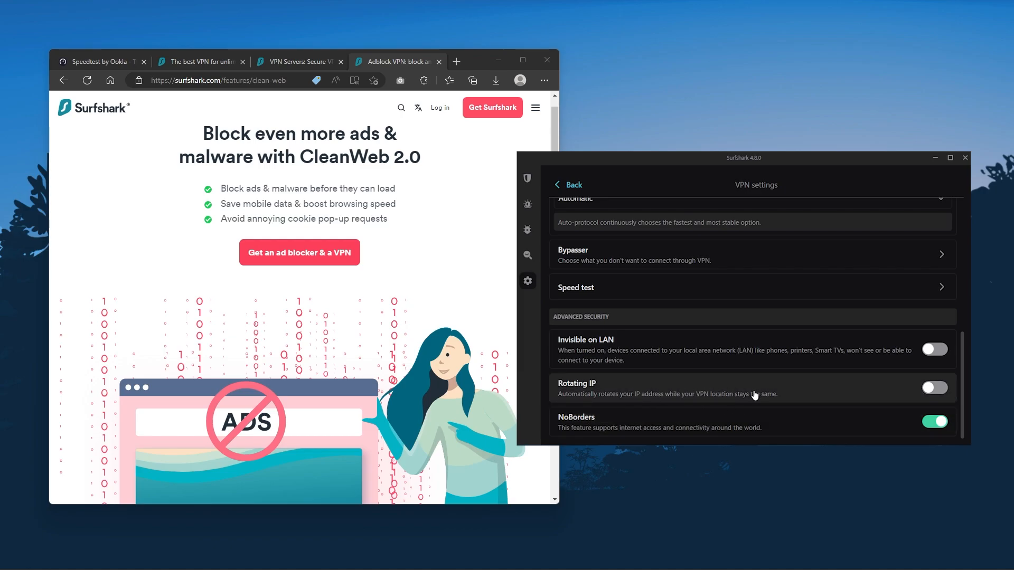
mouse_move(779, 396)
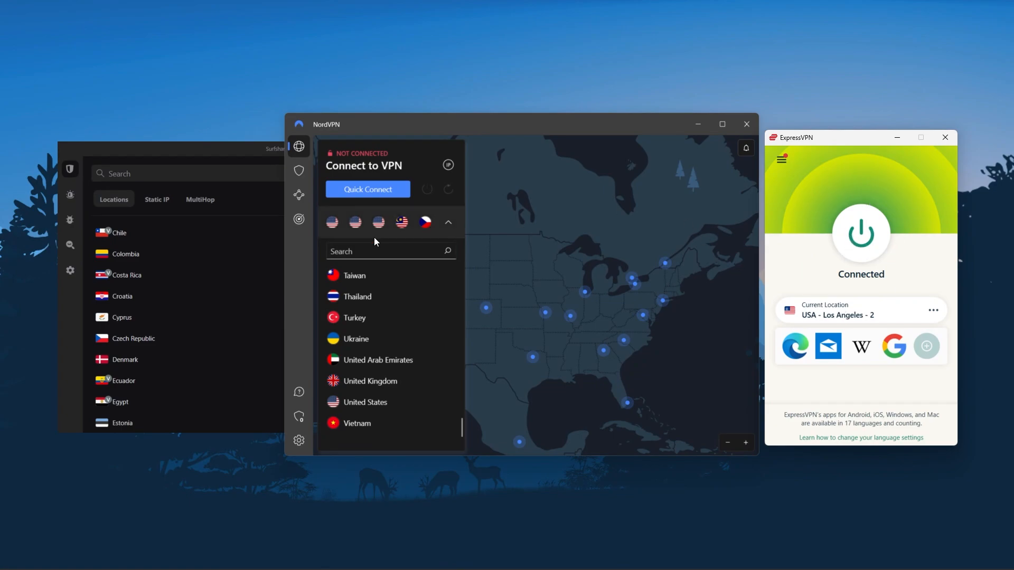
mouse_move(230, 186)
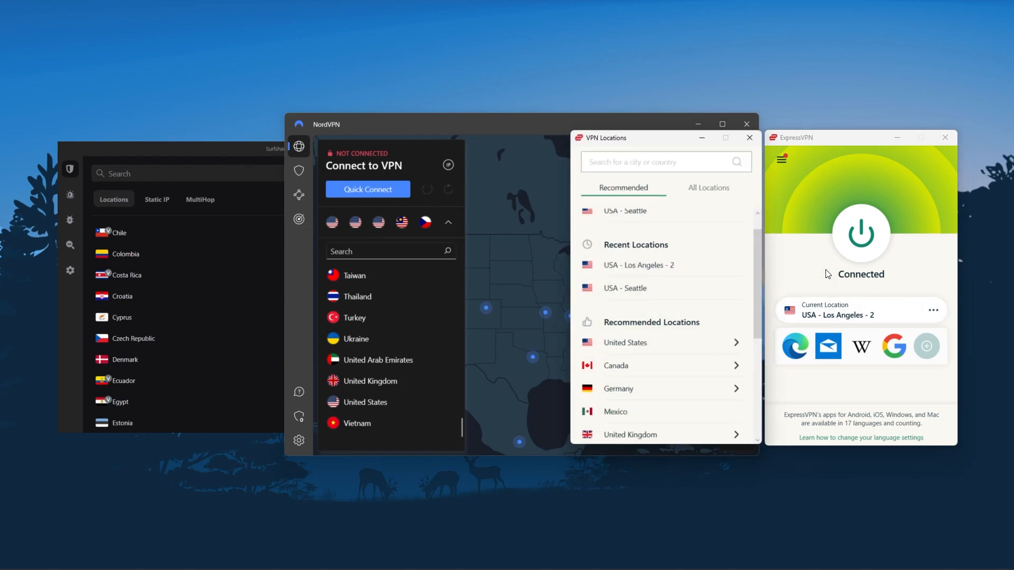
left_click(747, 139)
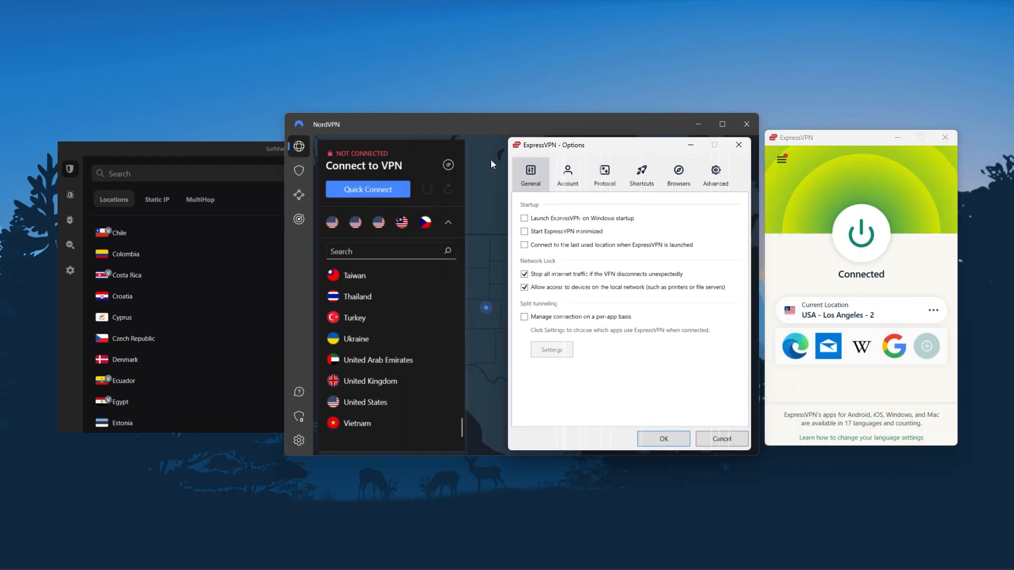
left_click(604, 171)
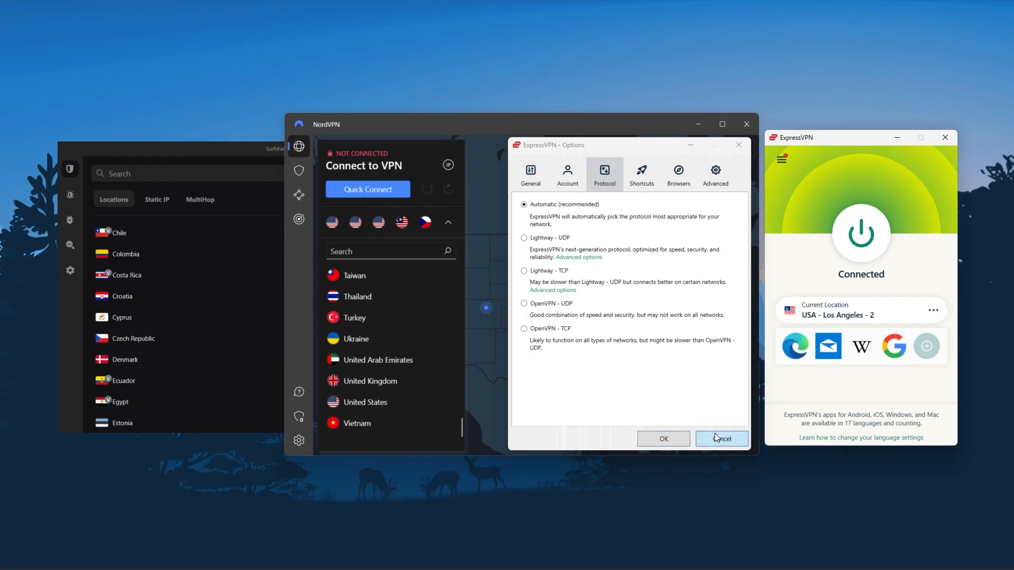
left_click(722, 439)
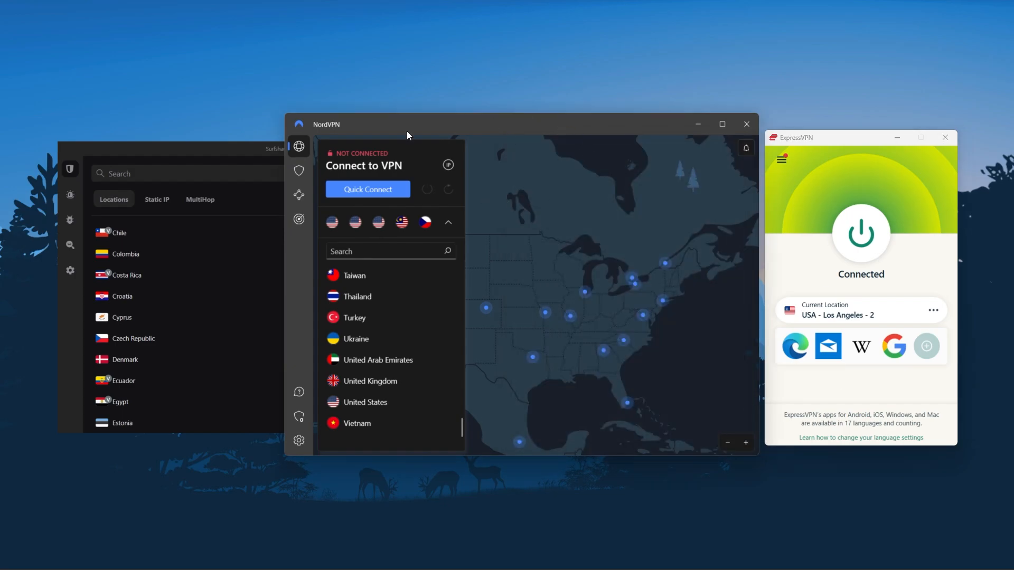
mouse_move(300, 440)
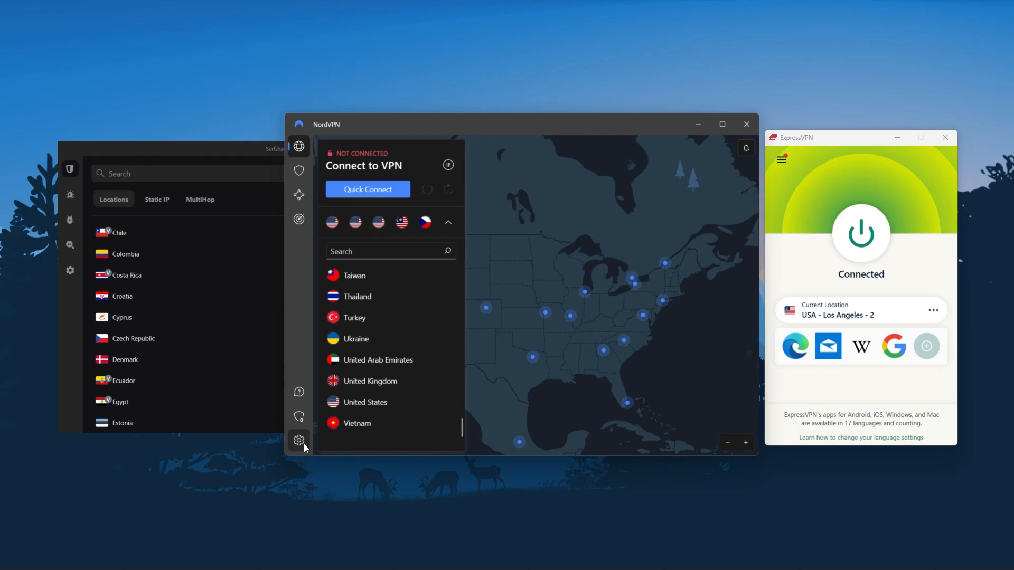
left_click(298, 440)
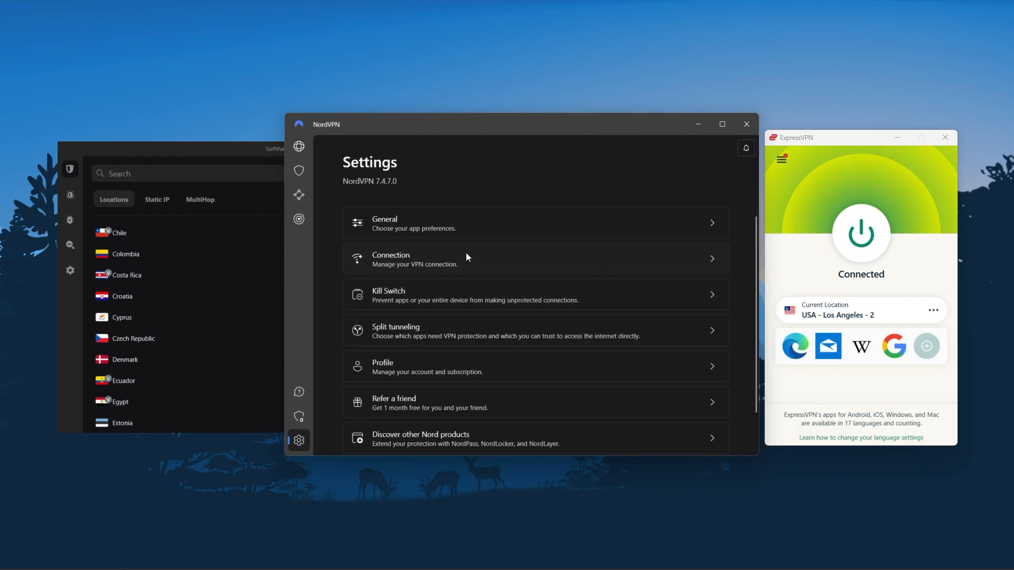
left_click(416, 260)
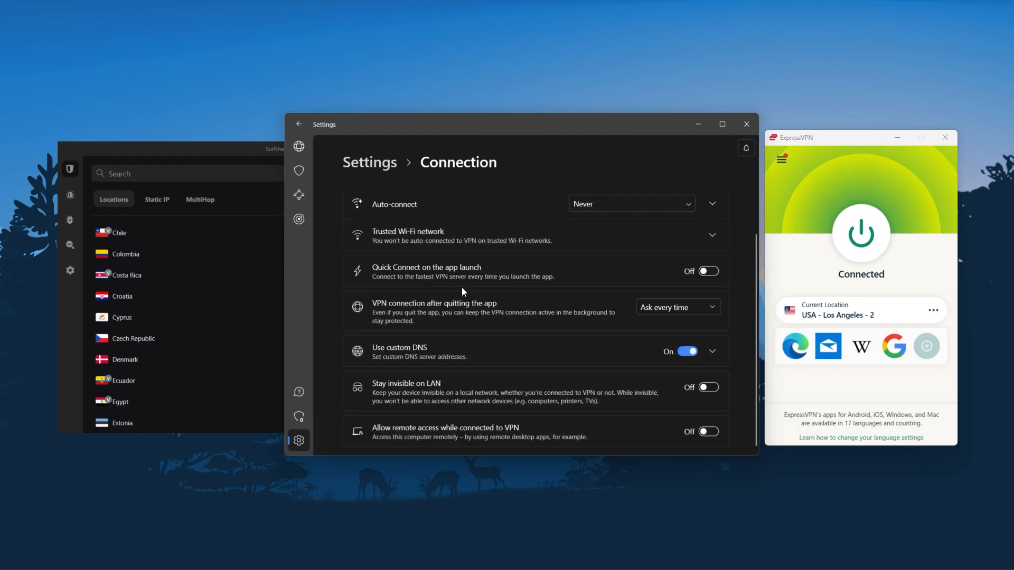
mouse_move(318, 190)
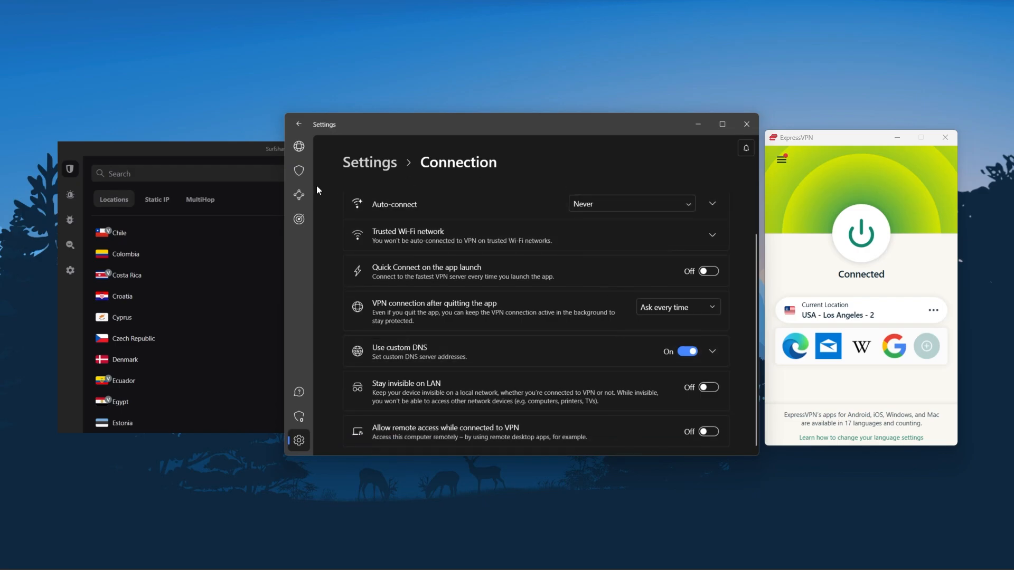
left_click(299, 194)
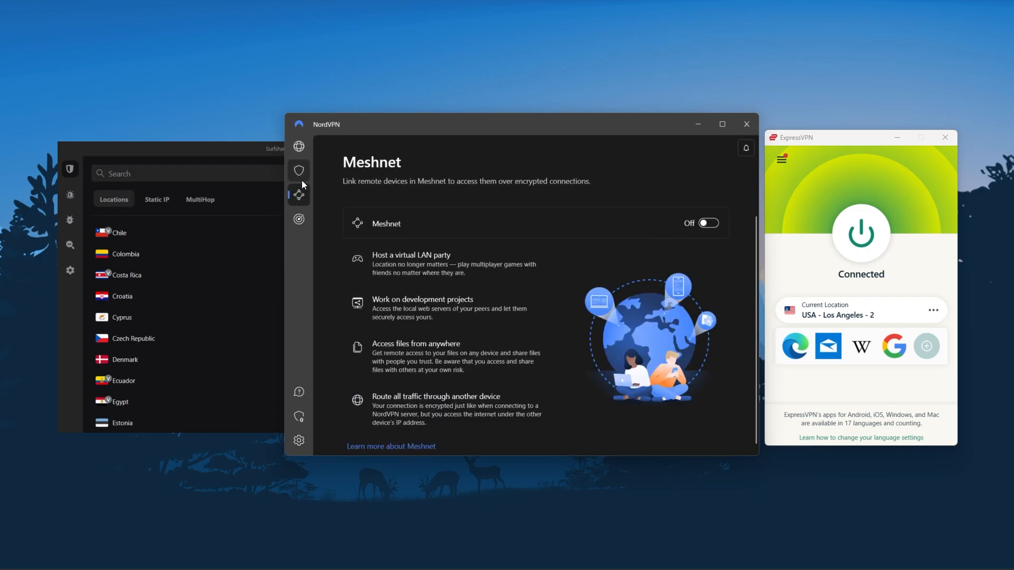
left_click(299, 146)
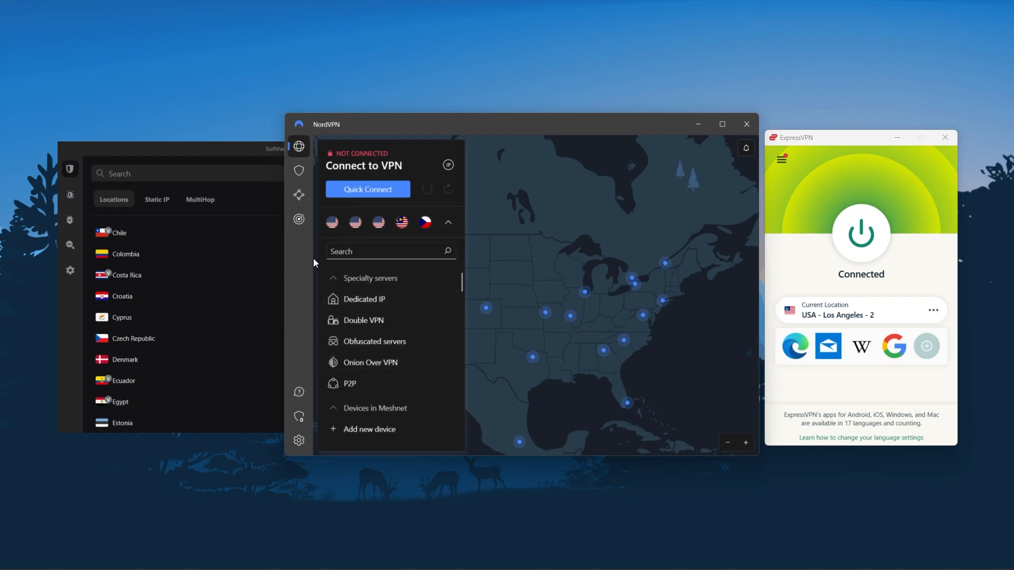
mouse_move(231, 140)
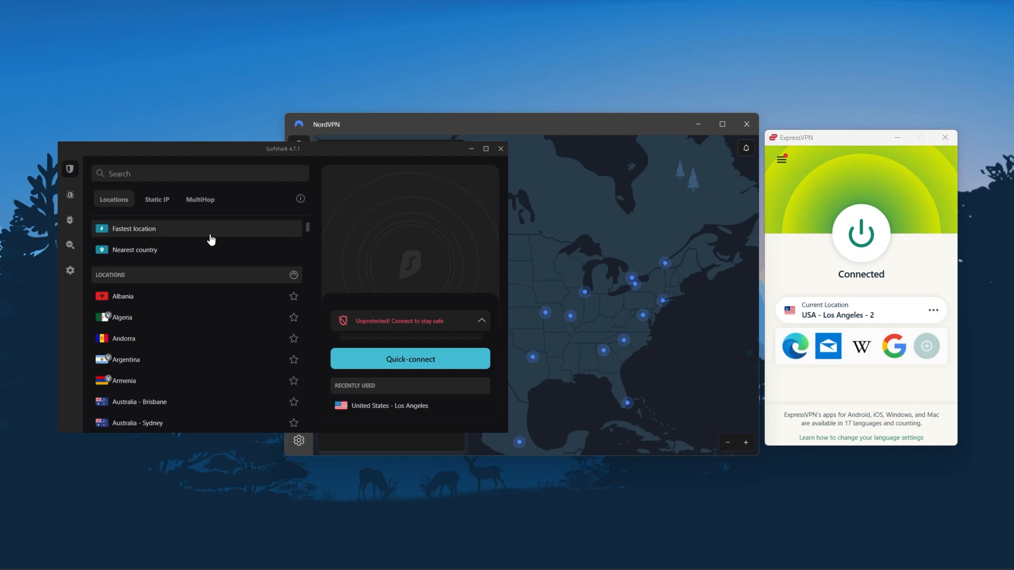
Bring Surfshark forward and scroll its Locations list down to Greenland through Isle of Man.
scroll("down", 3)
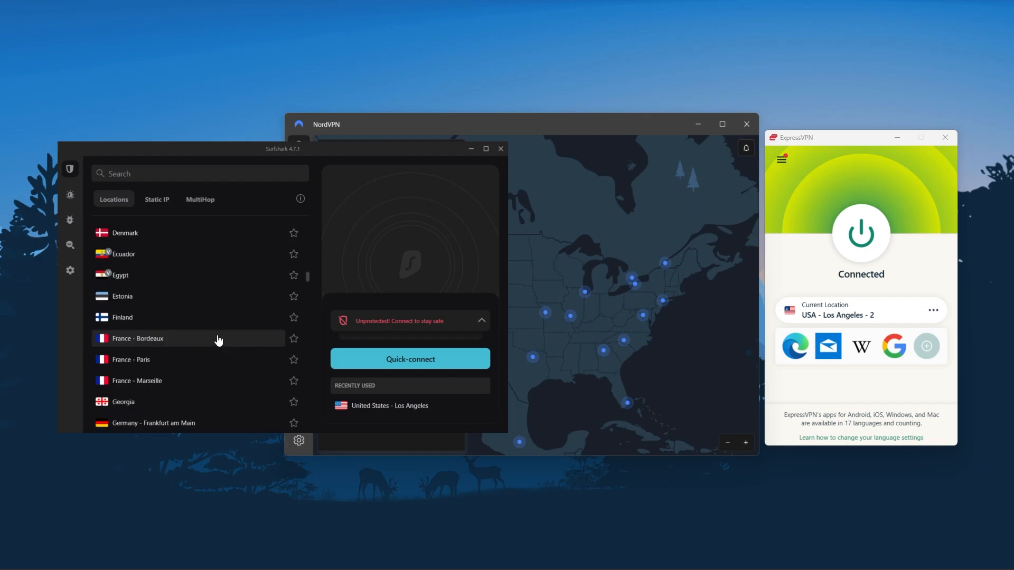
left_click(70, 270)
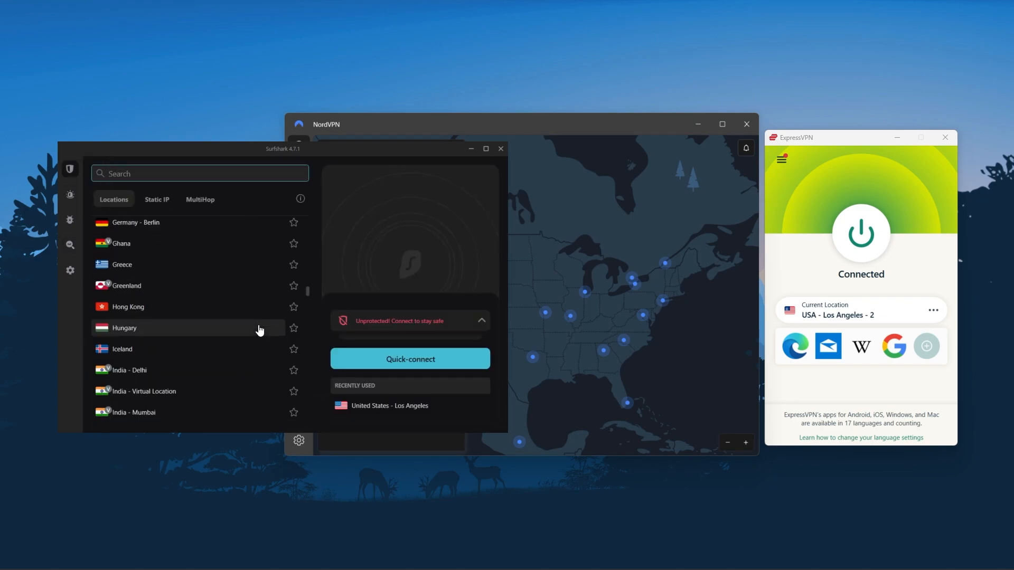
scroll("down", 3)
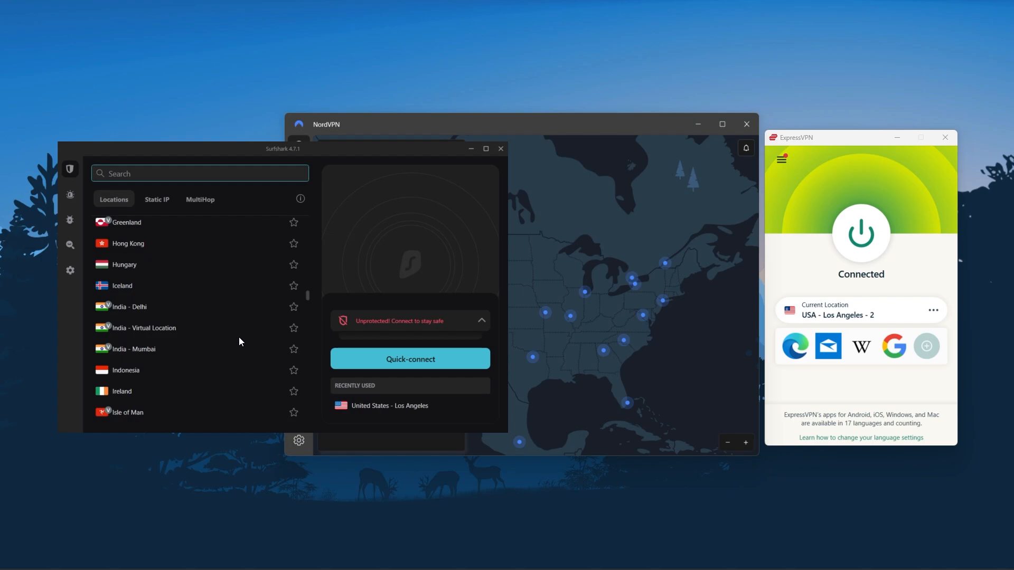